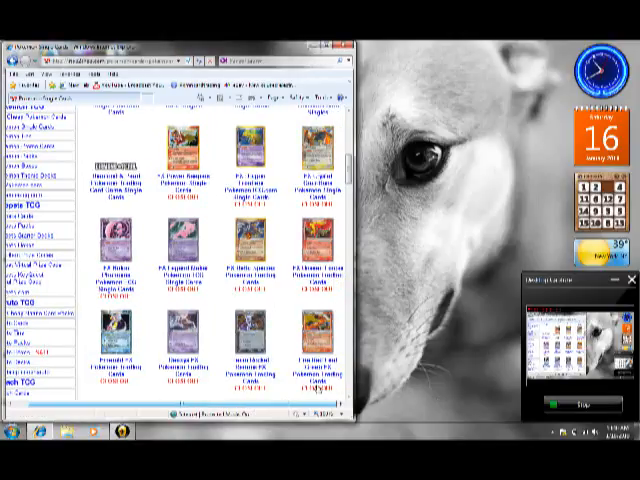
pyautogui.scroll(-3)
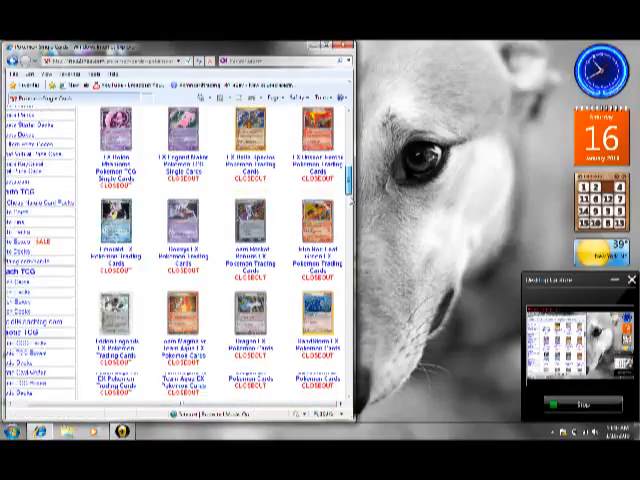
pyautogui.scroll(-3)
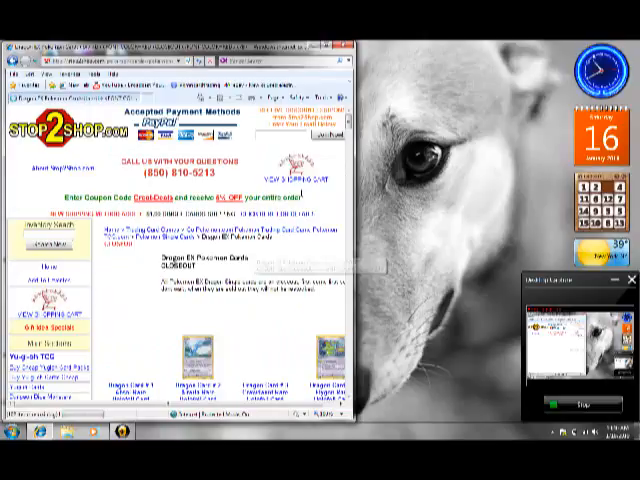
pyautogui.scroll(-3)
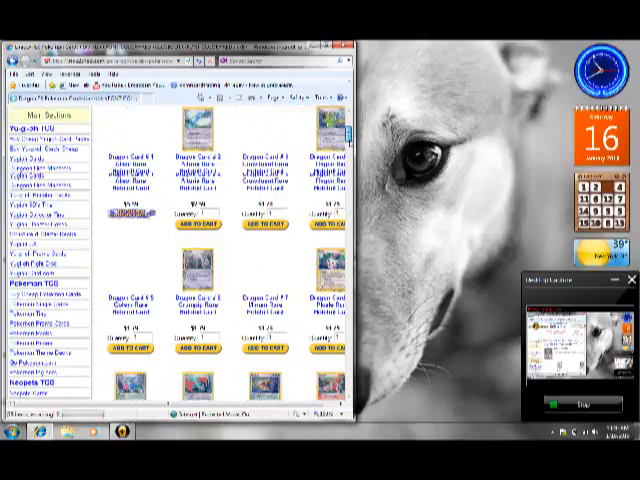
pyautogui.scroll(-3)
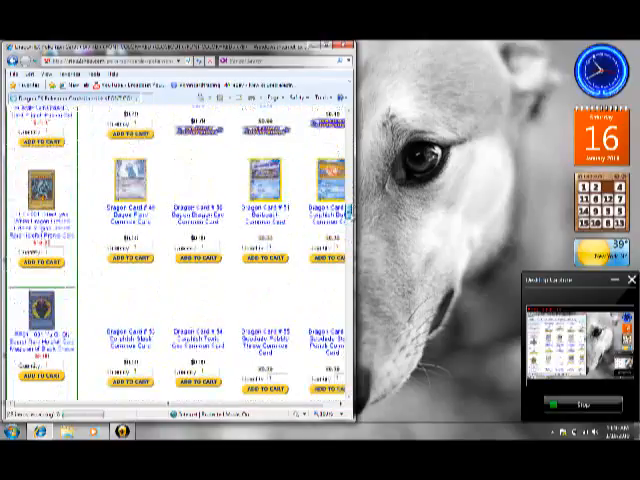
pyautogui.scroll(-3)
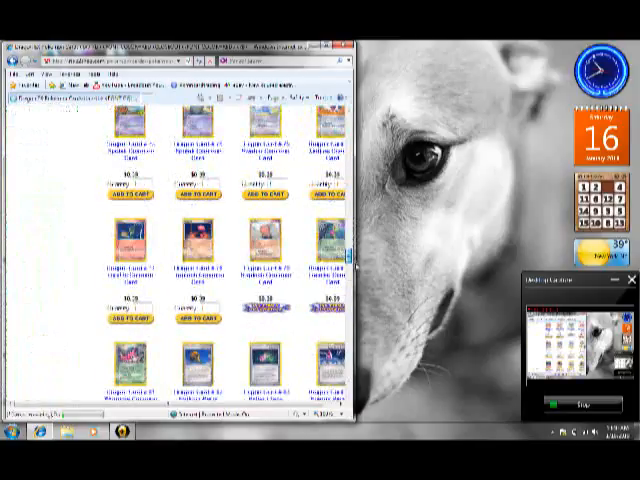
pyautogui.scroll(-3)
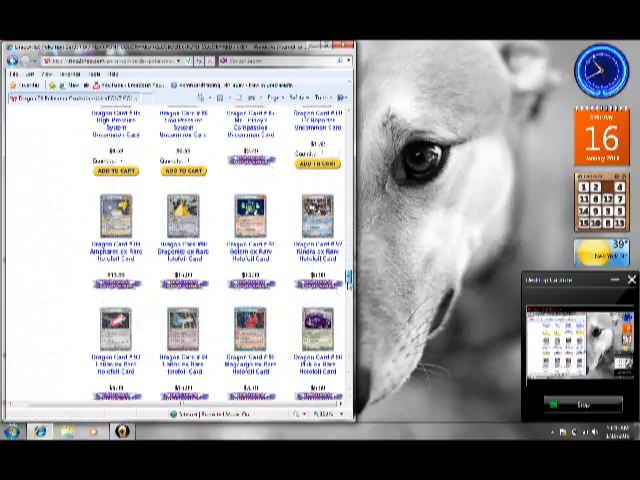
pyautogui.scroll(-3)
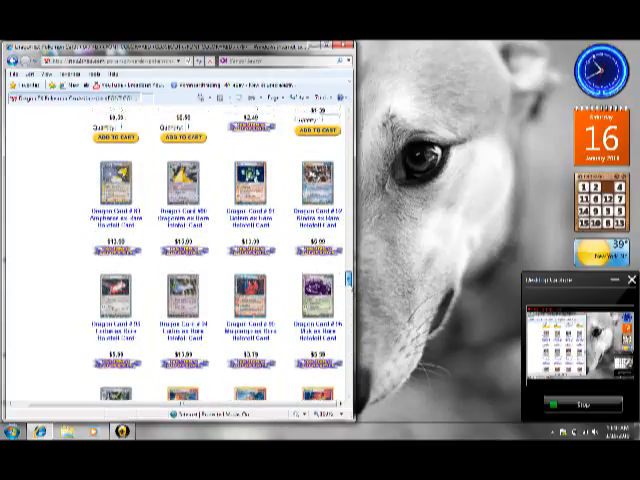
pyautogui.scroll(-3)
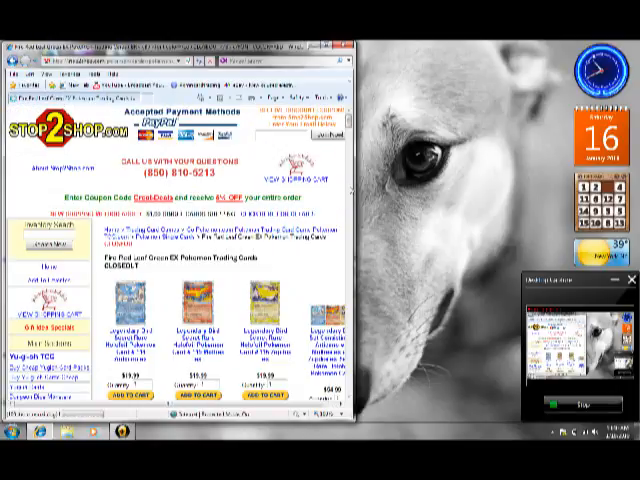
pyautogui.scroll(-3)
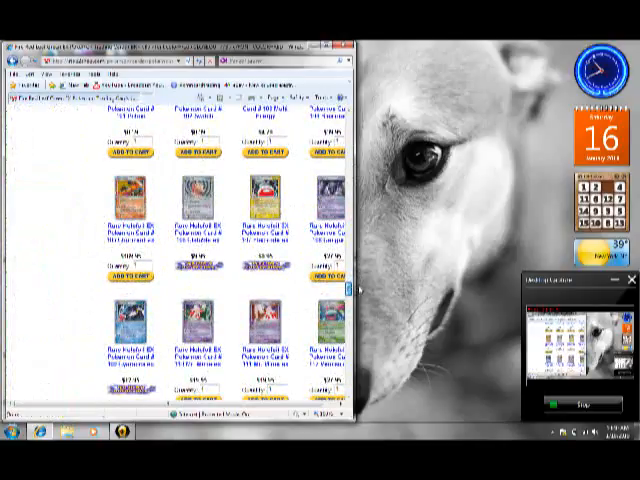
pyautogui.scroll(-3)
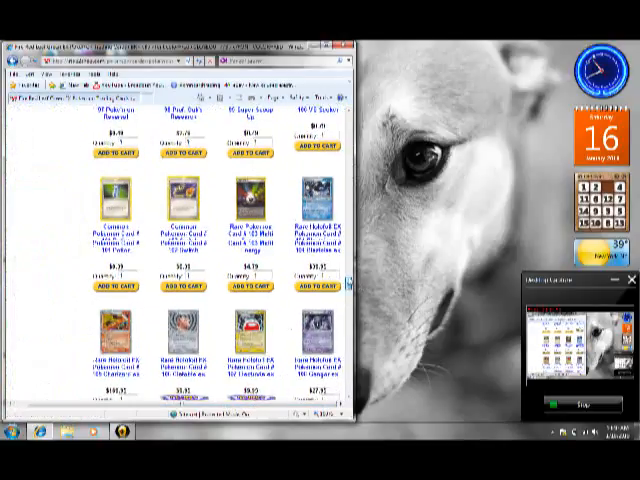
pyautogui.scroll(-3)
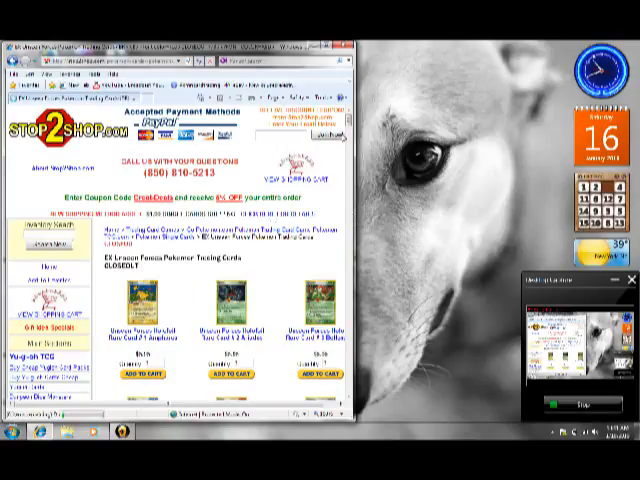
pyautogui.scroll(-3)
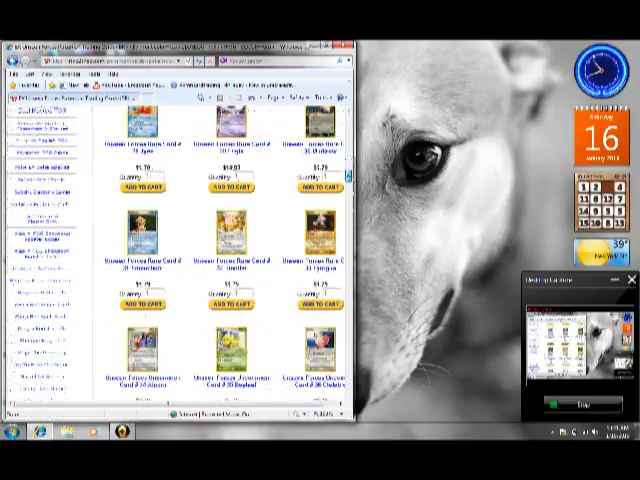
pyautogui.scroll(-3)
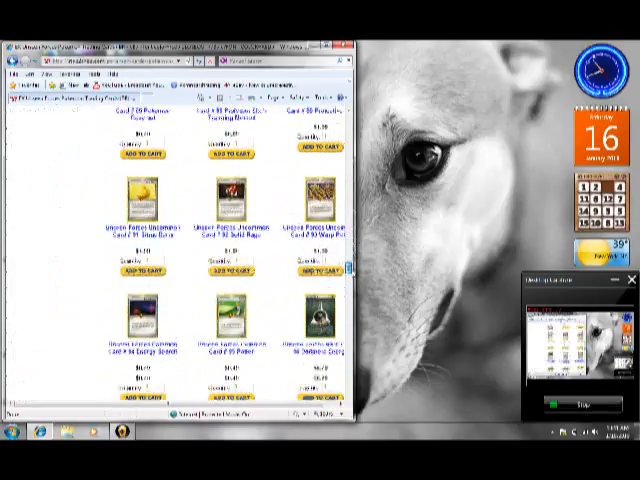
pyautogui.scroll(-3)
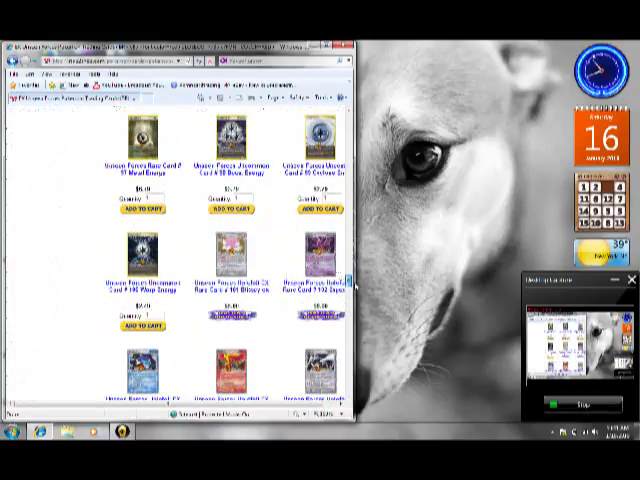
pyautogui.scroll(-3)
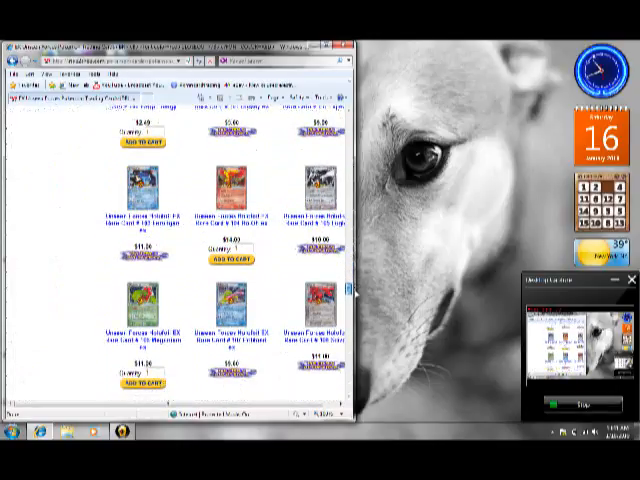
pyautogui.scroll(-3)
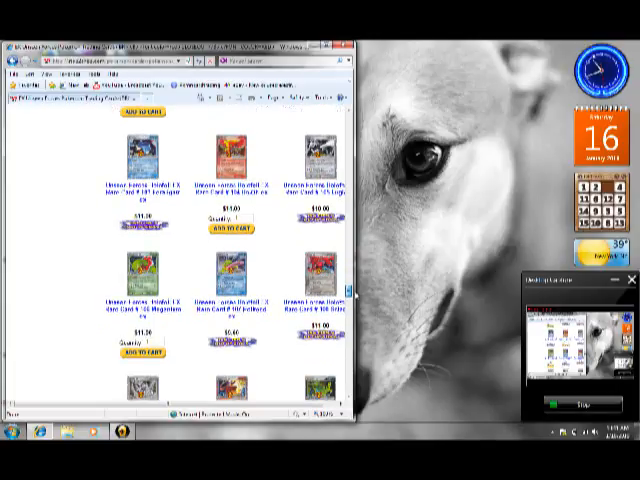
pyautogui.scroll(-3)
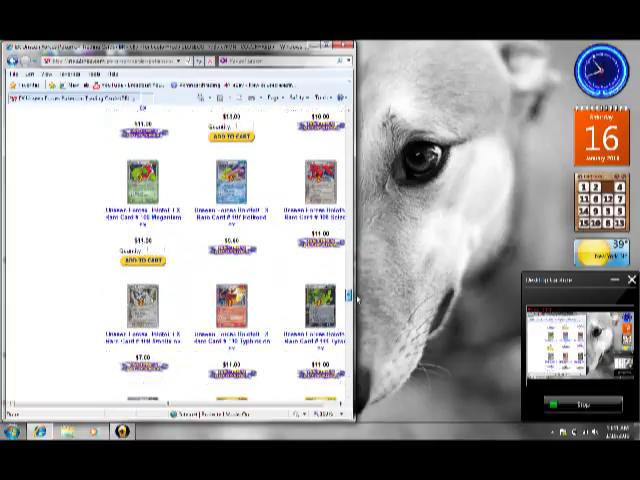
pyautogui.scroll(-3)
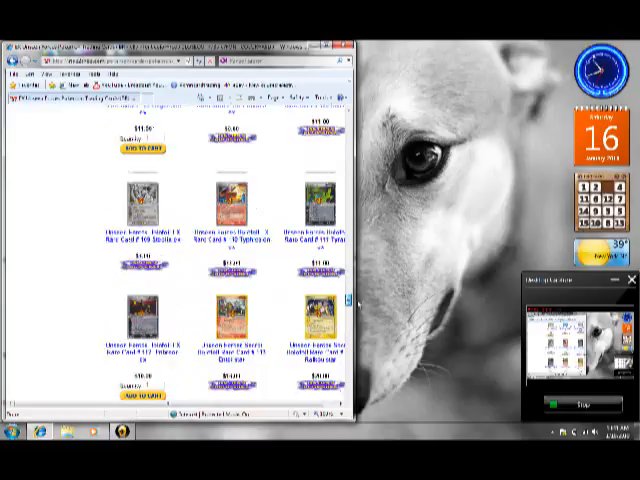
pyautogui.scroll(-3)
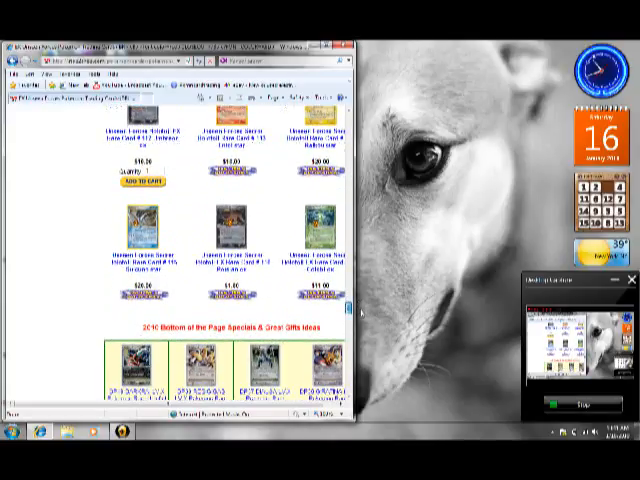
pyautogui.scroll(-3)
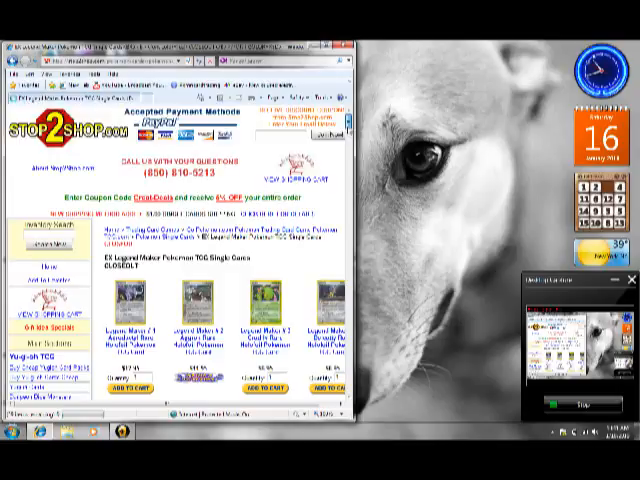
pyautogui.scroll(-3)
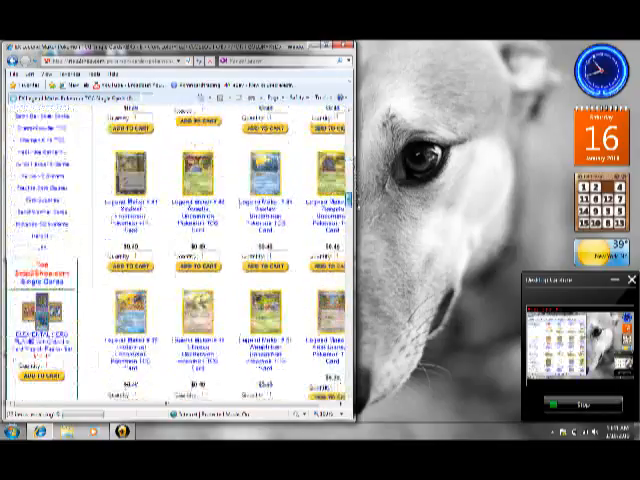
pyautogui.scroll(-3)
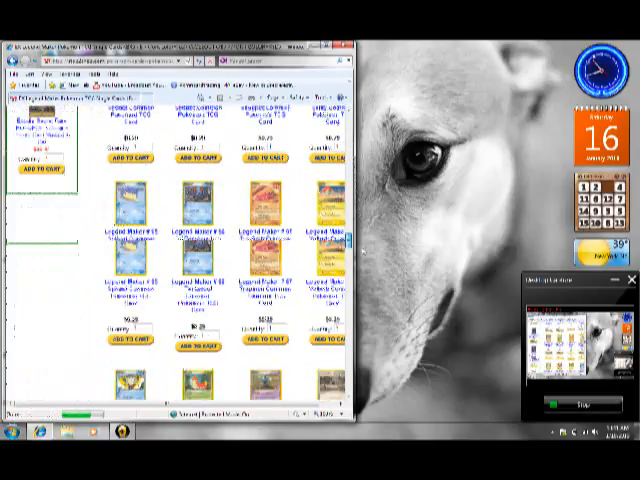
pyautogui.scroll(-3)
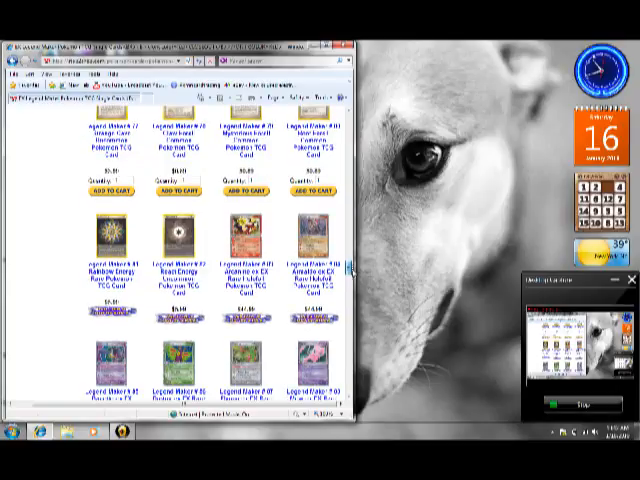
pyautogui.scroll(-3)
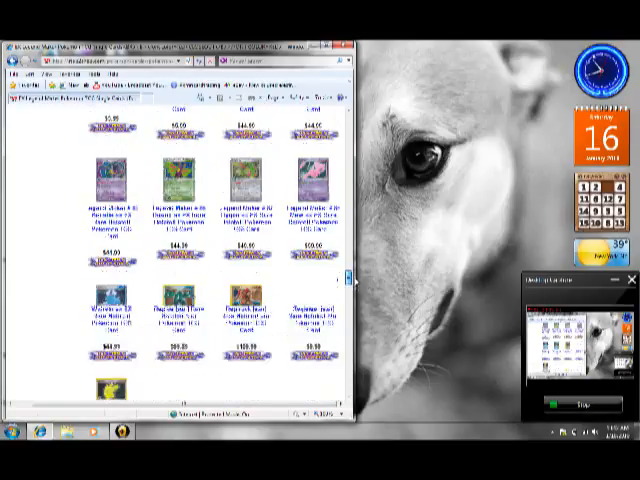
pyautogui.scroll(-3)
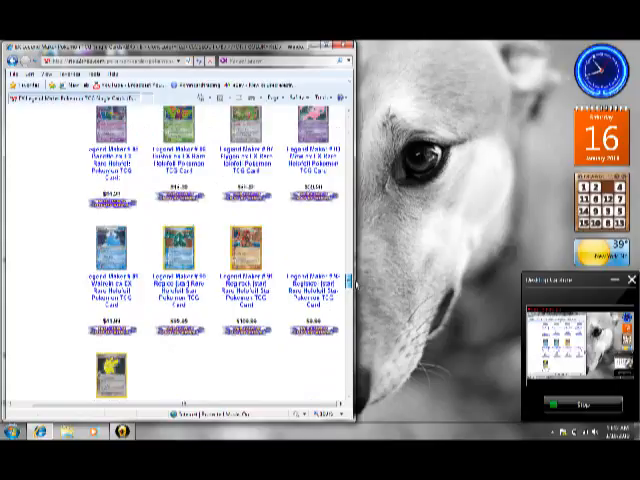
pyautogui.scroll(-3)
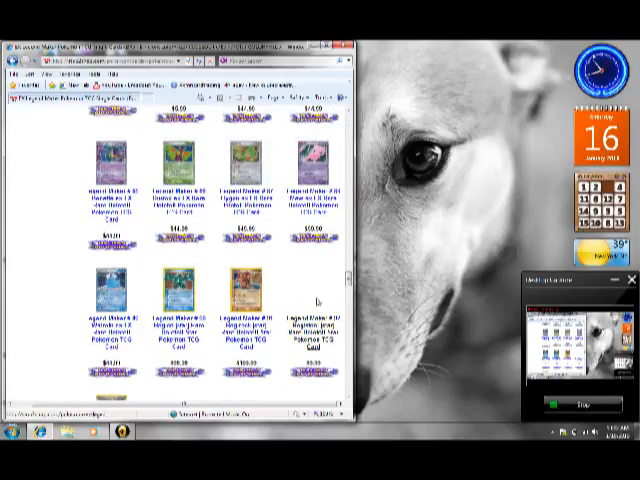
pyautogui.scroll(-3)
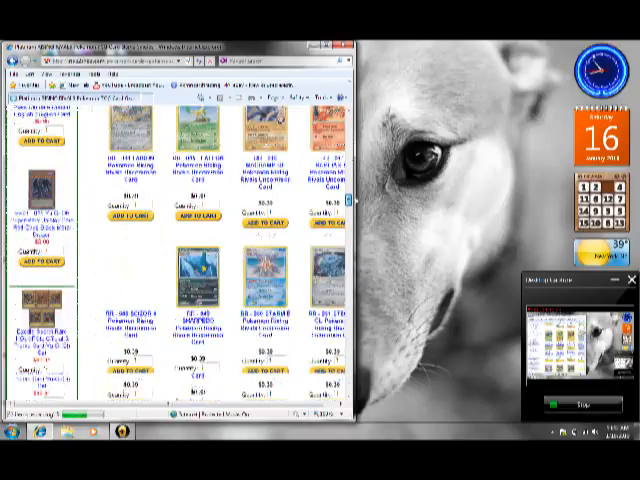
pyautogui.scroll(-3)
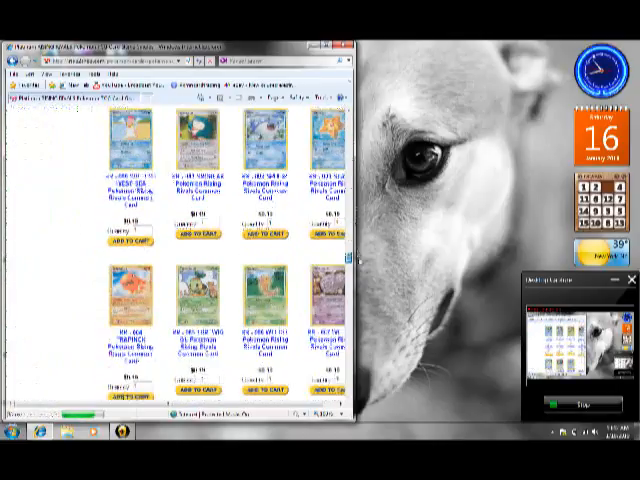
pyautogui.scroll(-3)
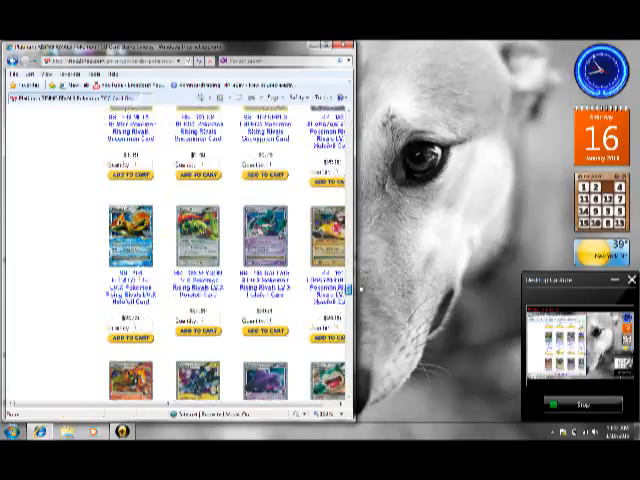
pyautogui.scroll(-3)
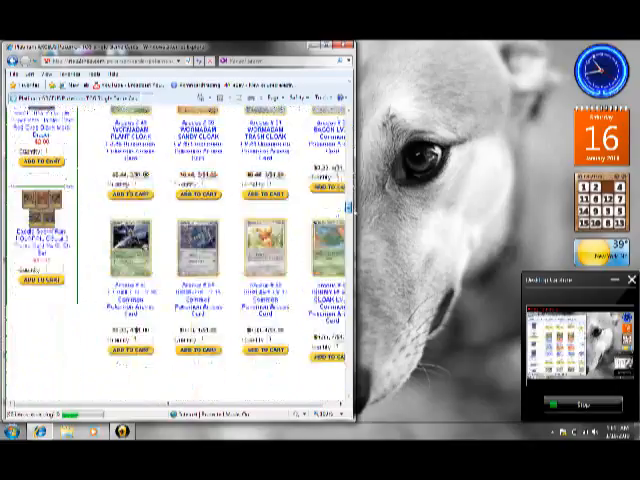
pyautogui.scroll(-3)
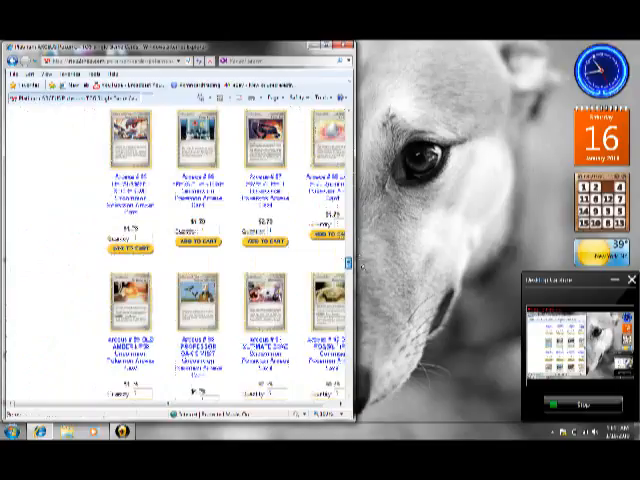
pyautogui.scroll(-3)
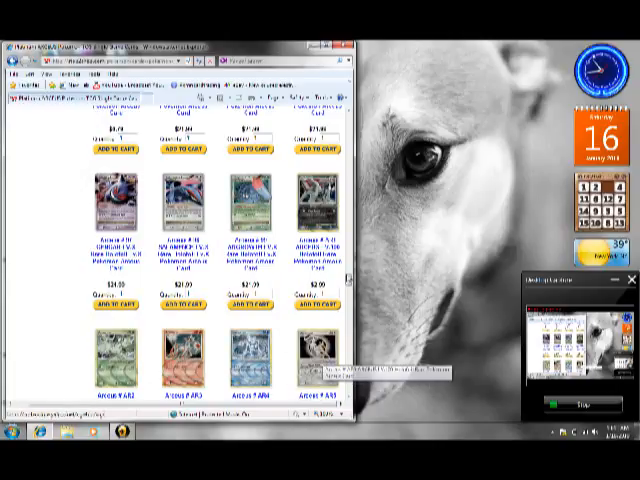
pyautogui.scroll(-3)
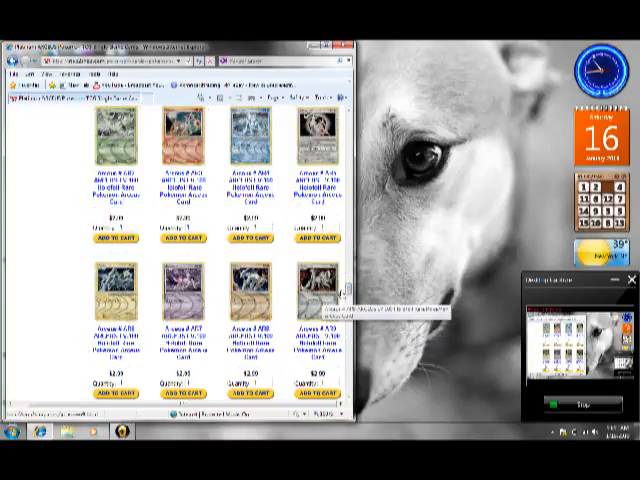
pyautogui.scroll(-3)
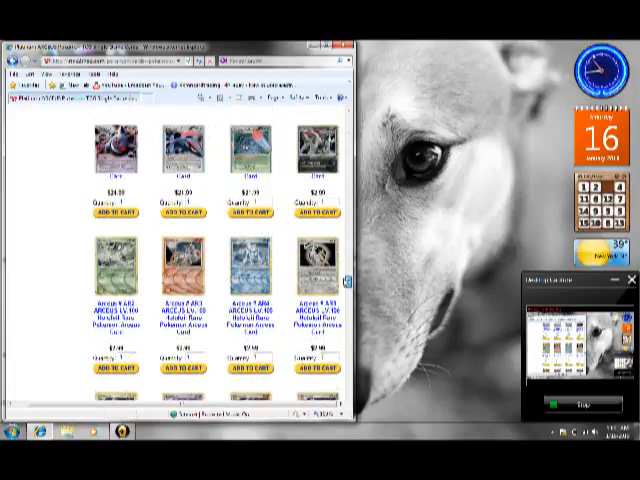
pyautogui.scroll(-3)
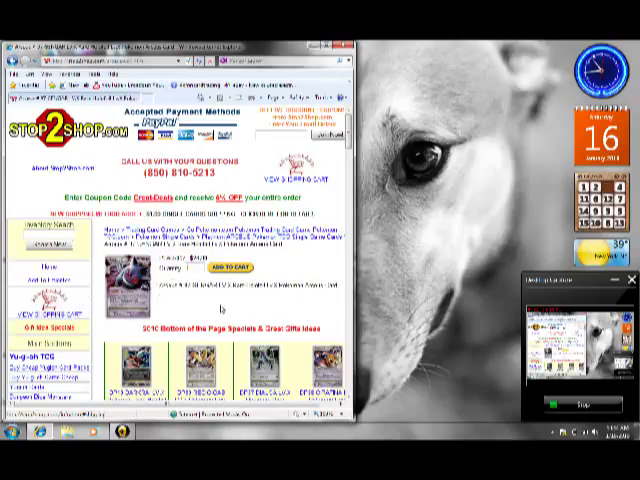
pyautogui.scroll(-3)
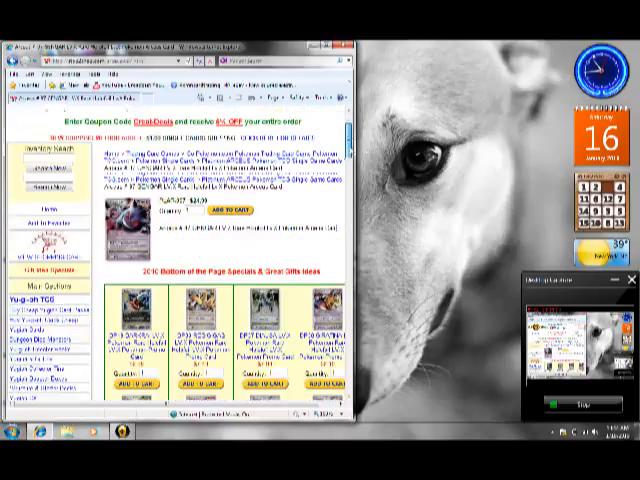
pyautogui.scroll(-3)
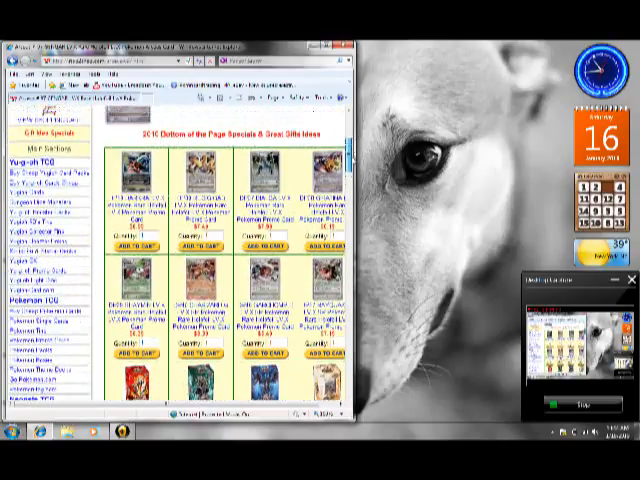